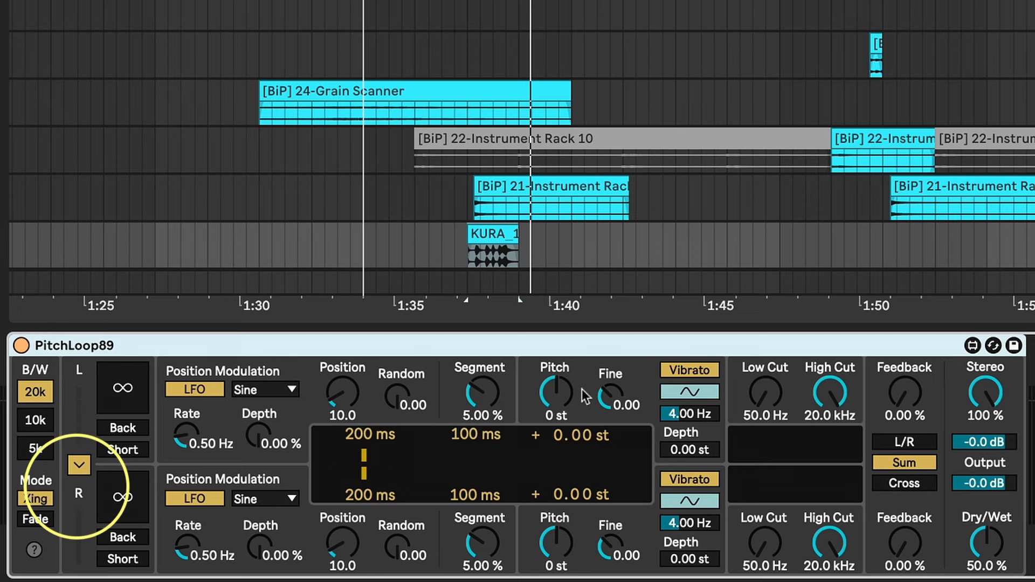
{"action": "mouse_move", "coordinate": [911, 389]}
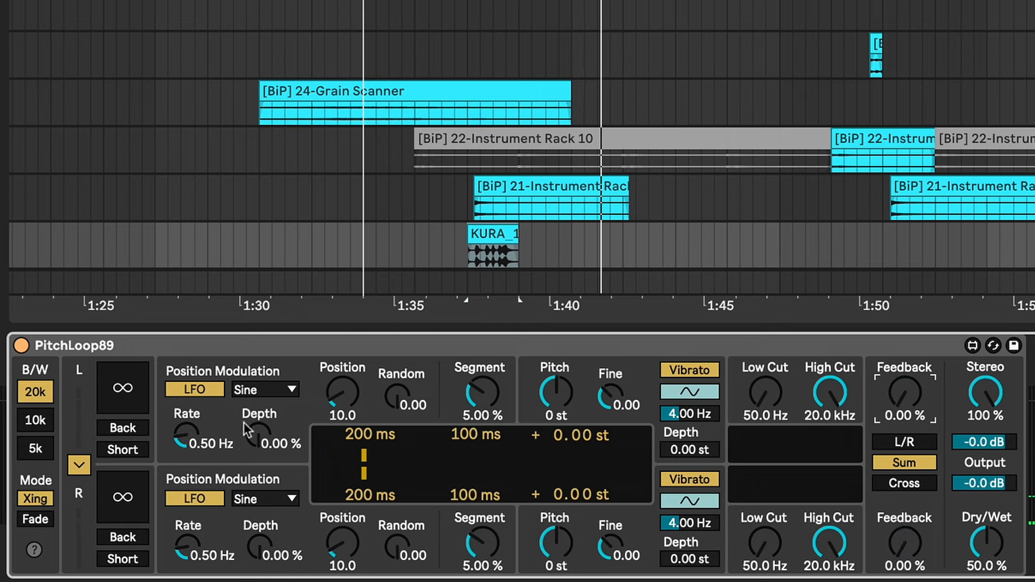
- Engage PitchLoop89's infinite loop buttons so the recorded audio freezes during playback
{"action": "left_click", "coordinate": [122, 389]}
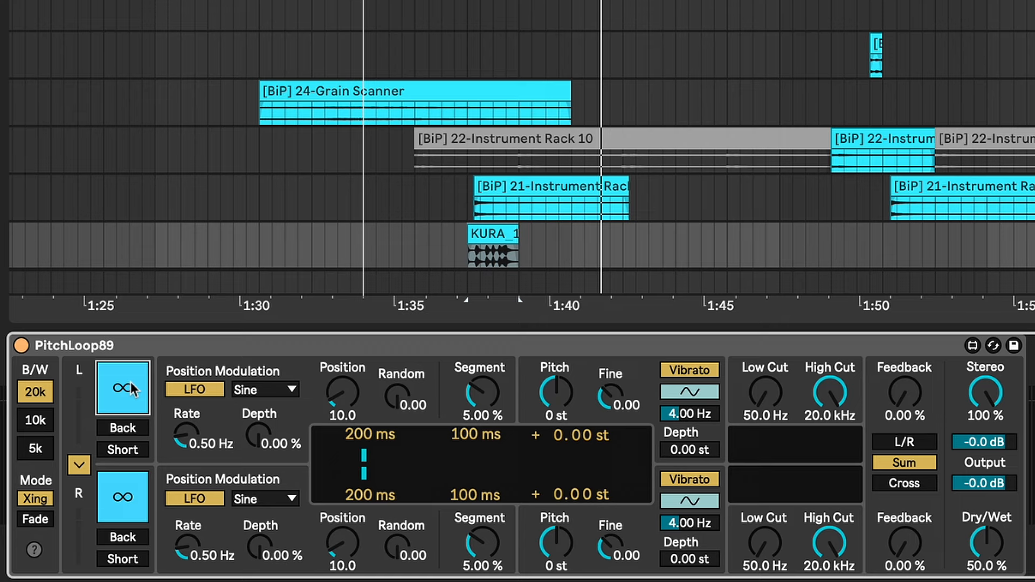
{"action": "mouse_move", "coordinate": [662, 454]}
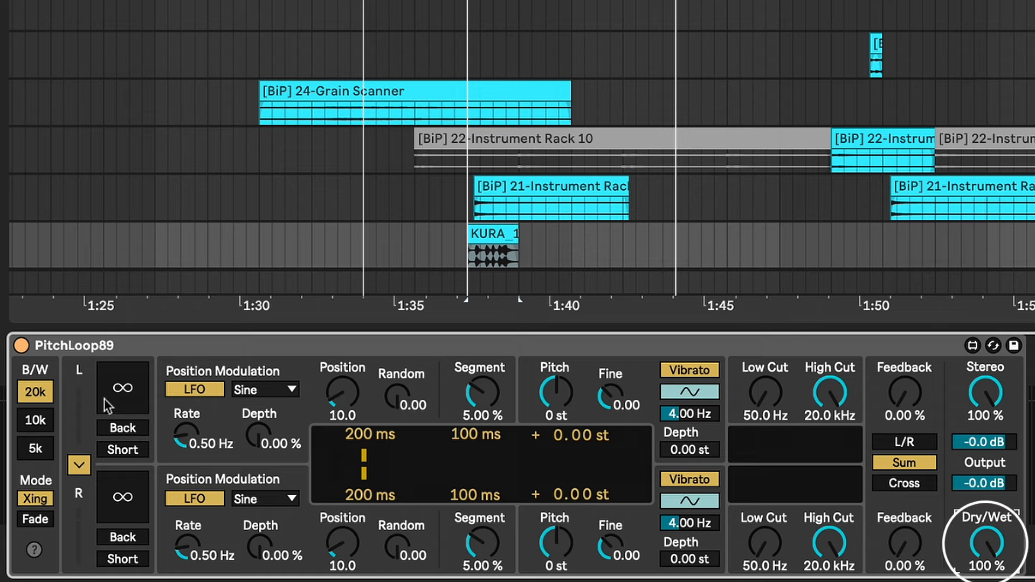
{"action": "mouse_move", "coordinate": [122, 390]}
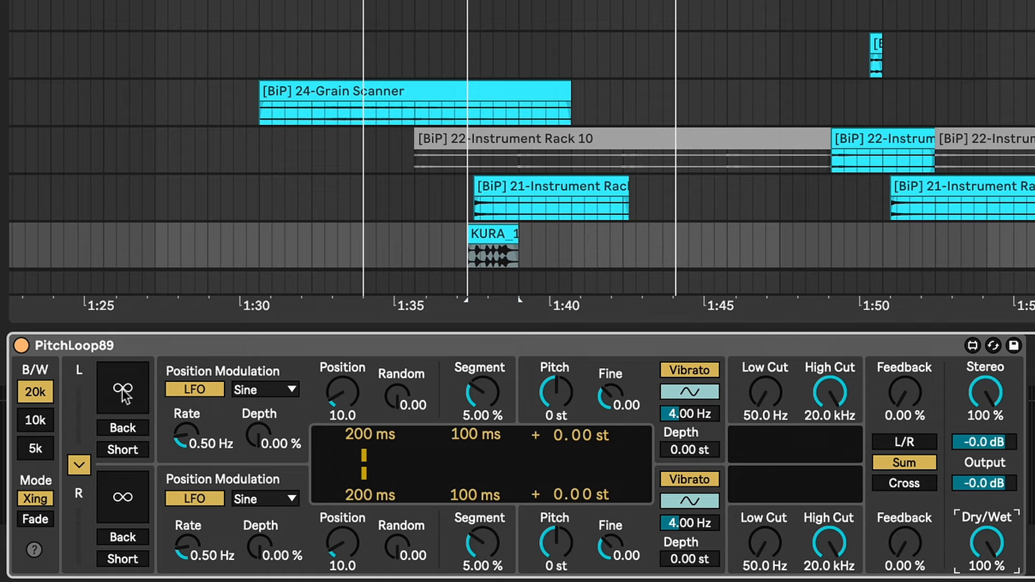
{"action": "left_click", "coordinate": [122, 388]}
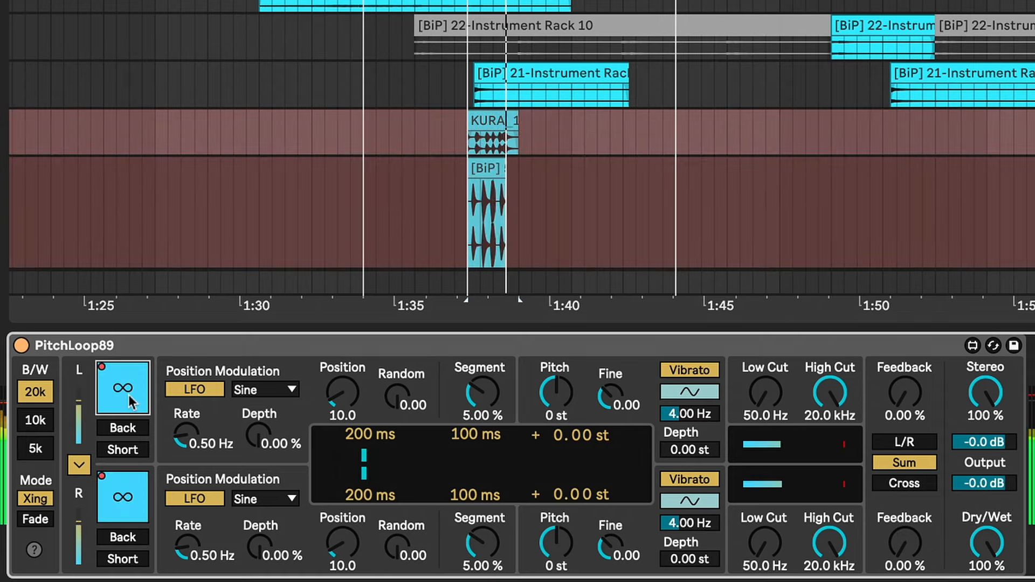